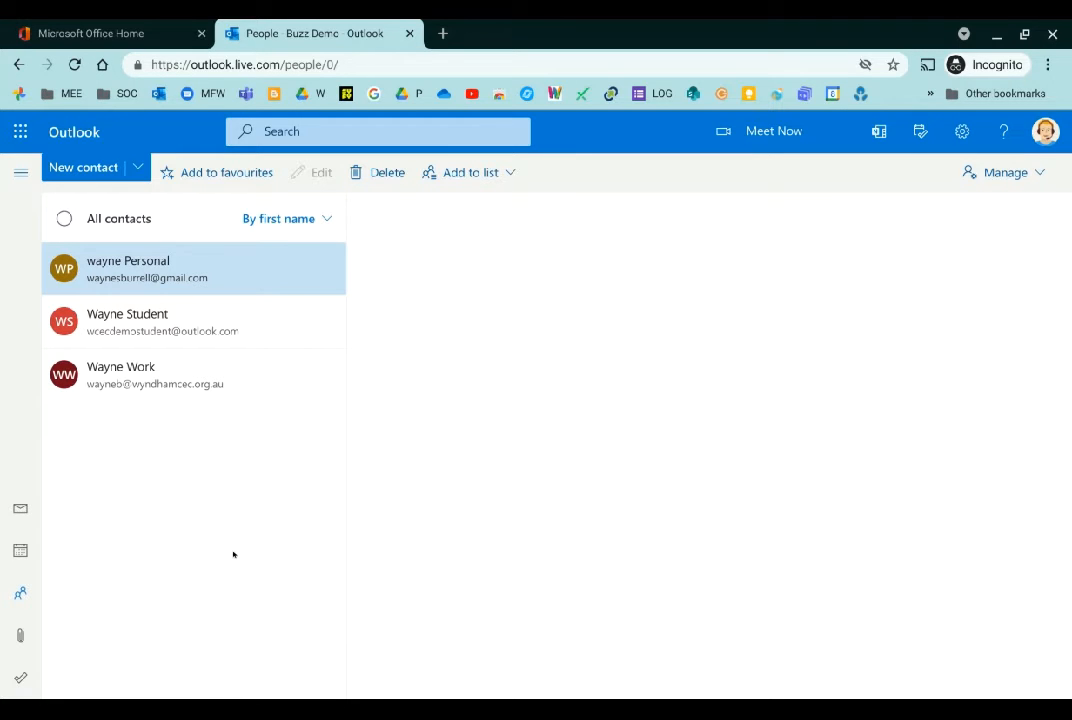
Open the first personal contact in the All contacts list to view its details.
left_click(128, 268)
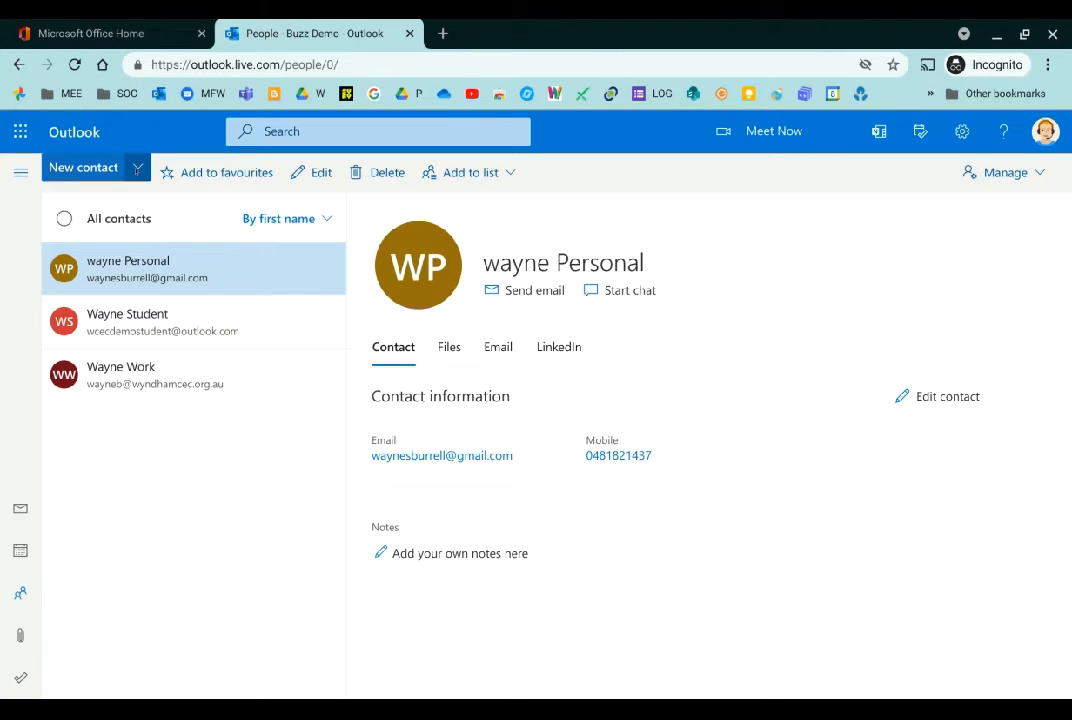
Start a new contact list from the New contact dropdown.
left_click(138, 167)
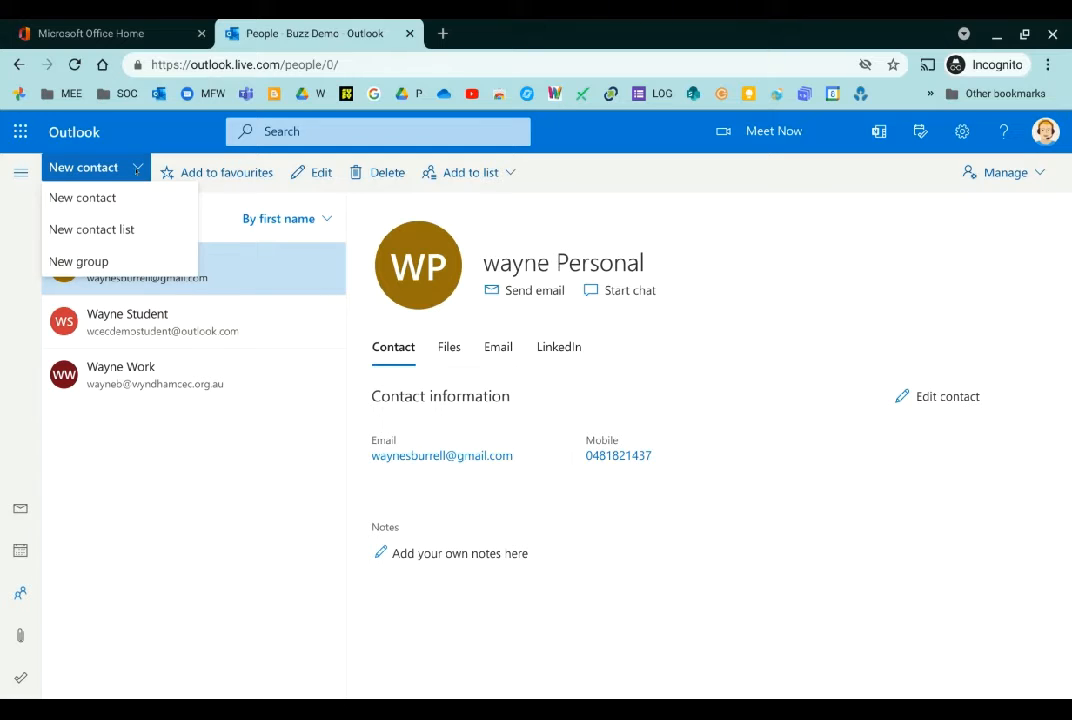
mouse_move(92, 229)
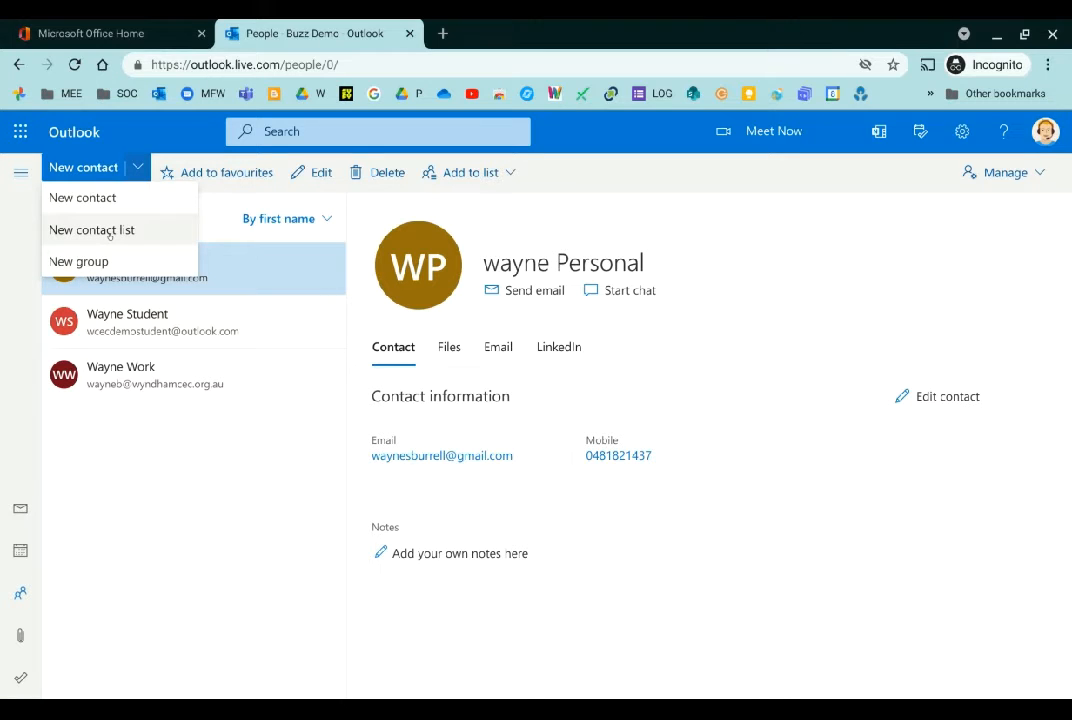
left_click(92, 230)
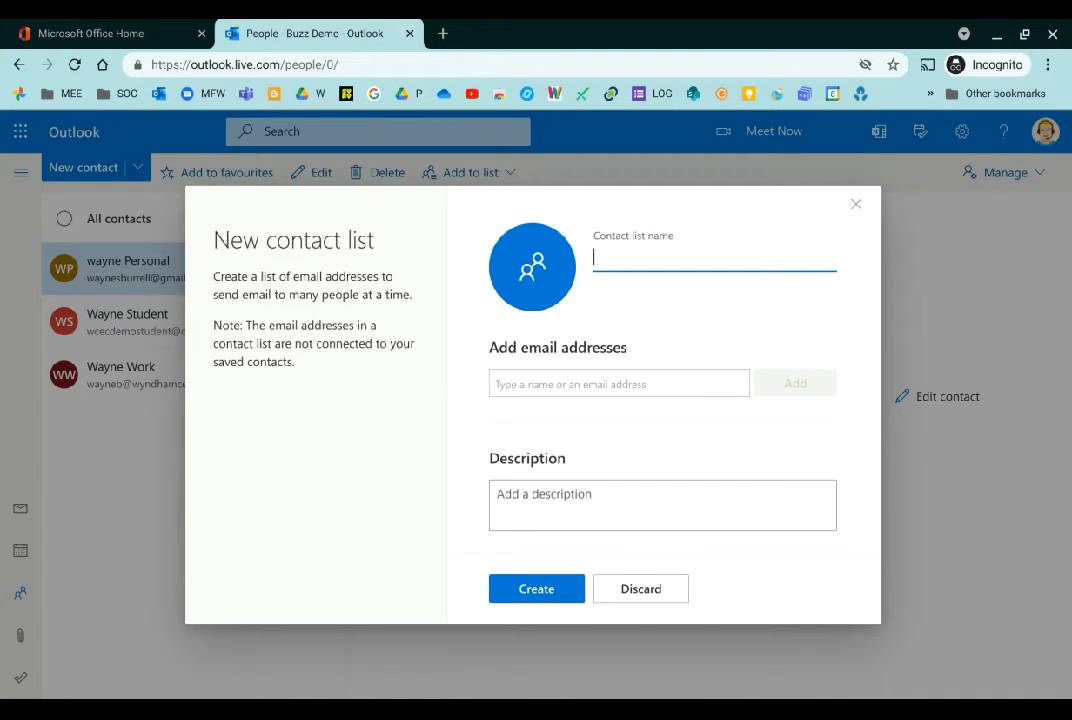
Enter 'Class Contact List' as the contact list name.
type("Class Contact")
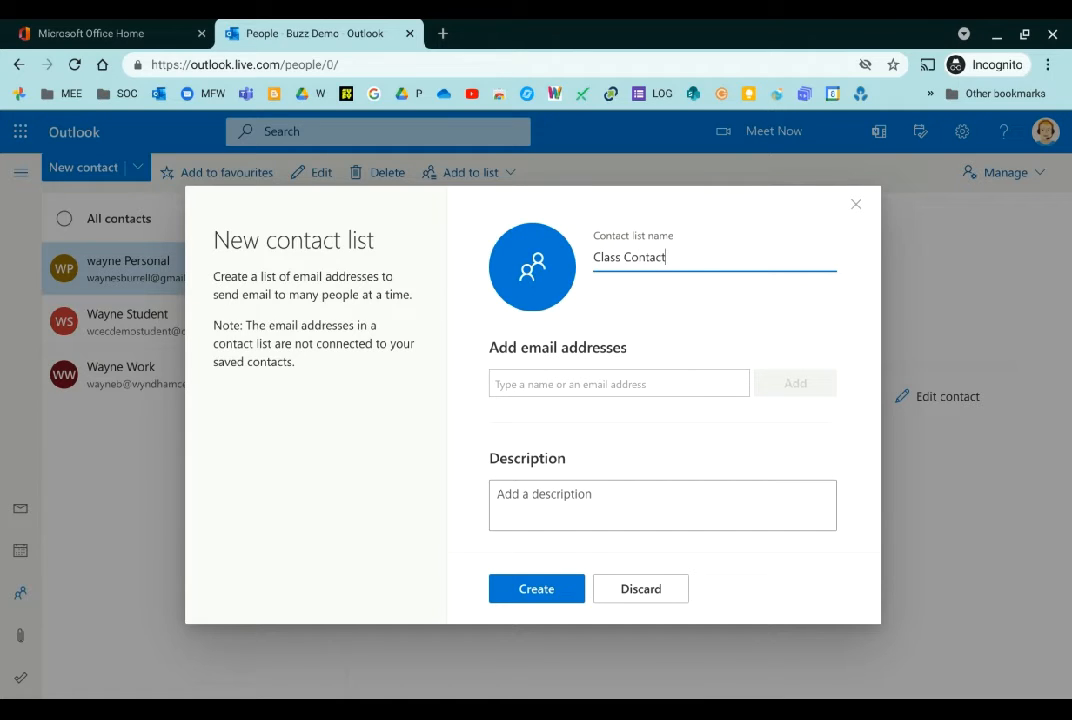
type("List")
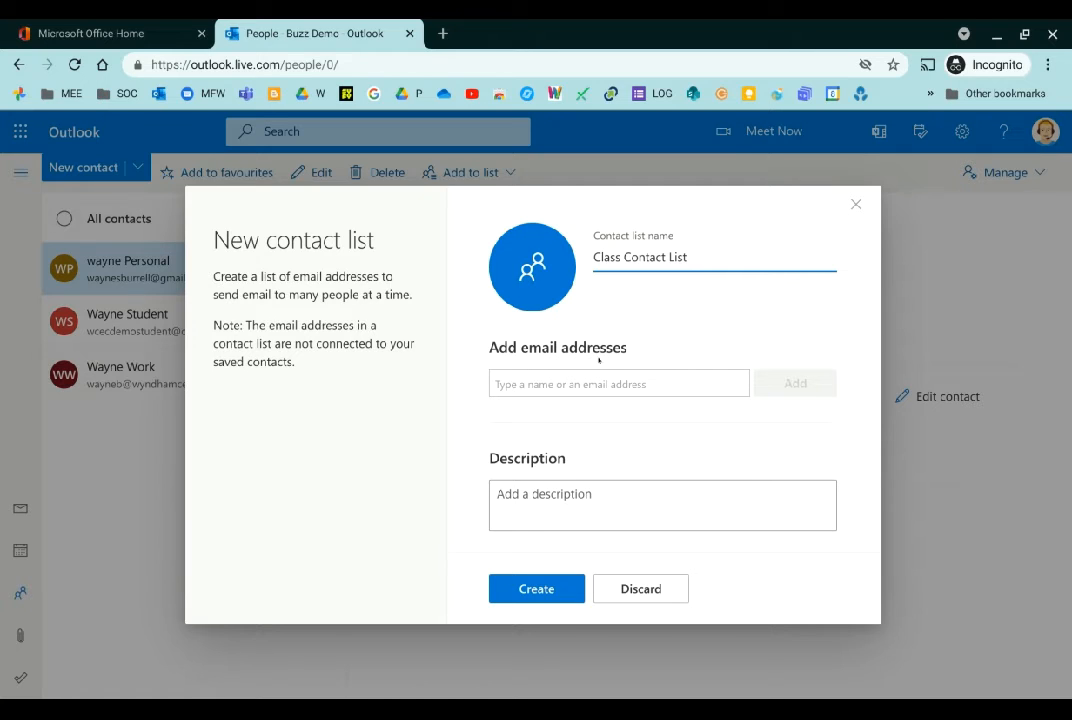
left_click(617, 383)
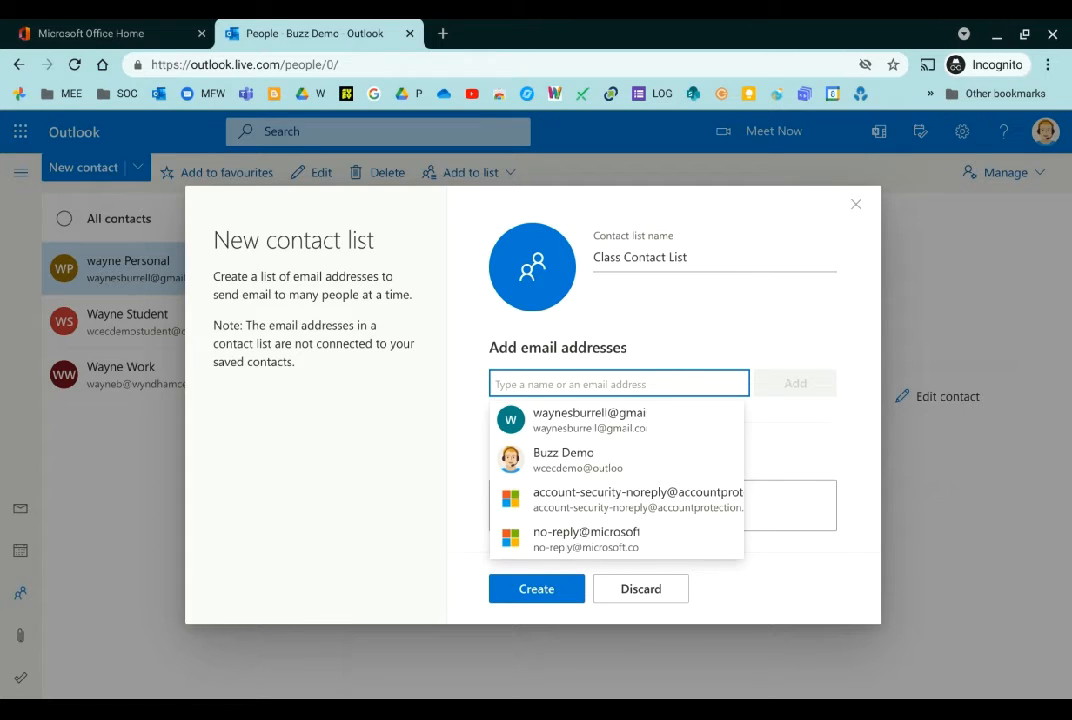
Add Wayne's personal contact, Wayne Student and Wayne Work as list members.
type("wayne")
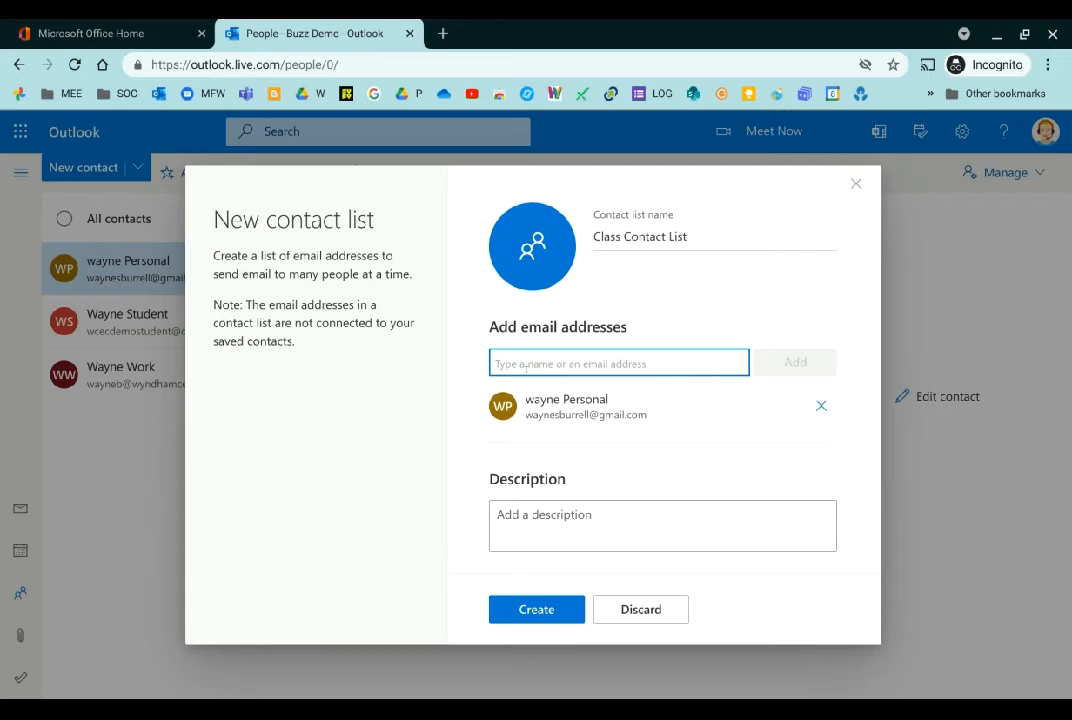
left_click(618, 362)
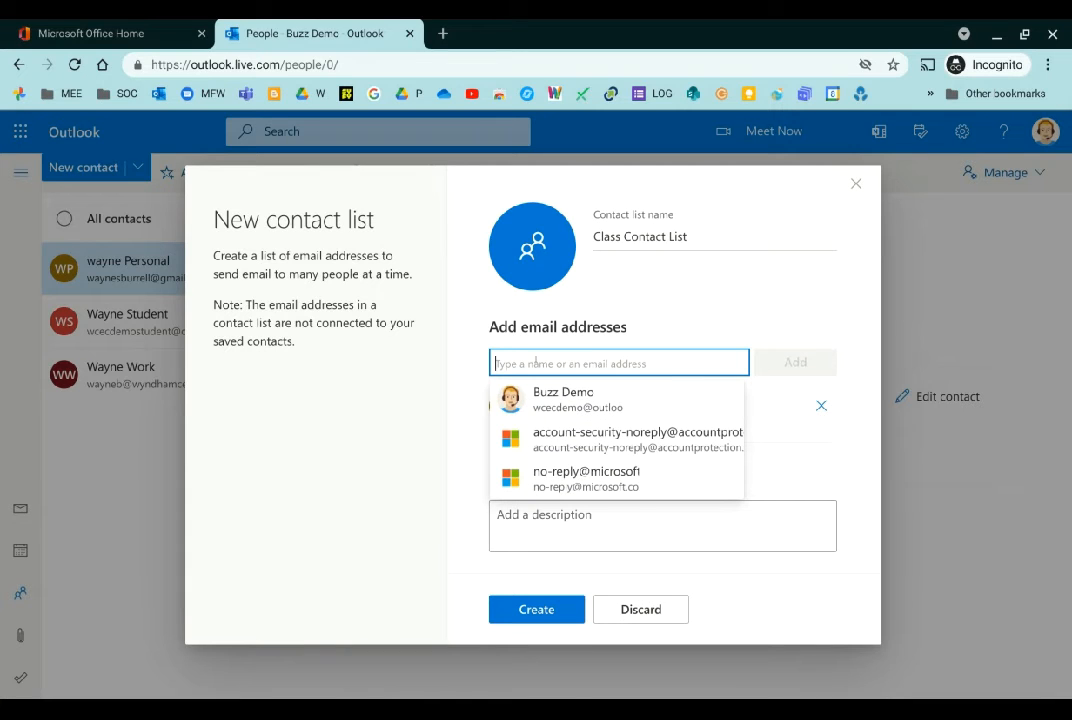
type("Wayne Student")
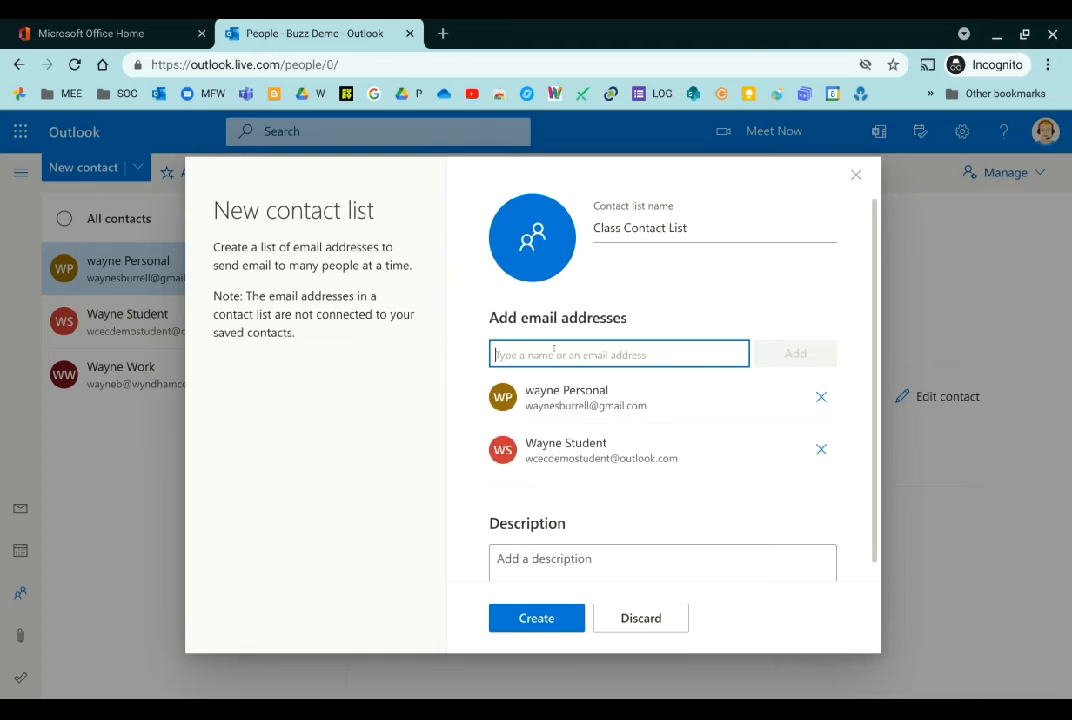
type("way")
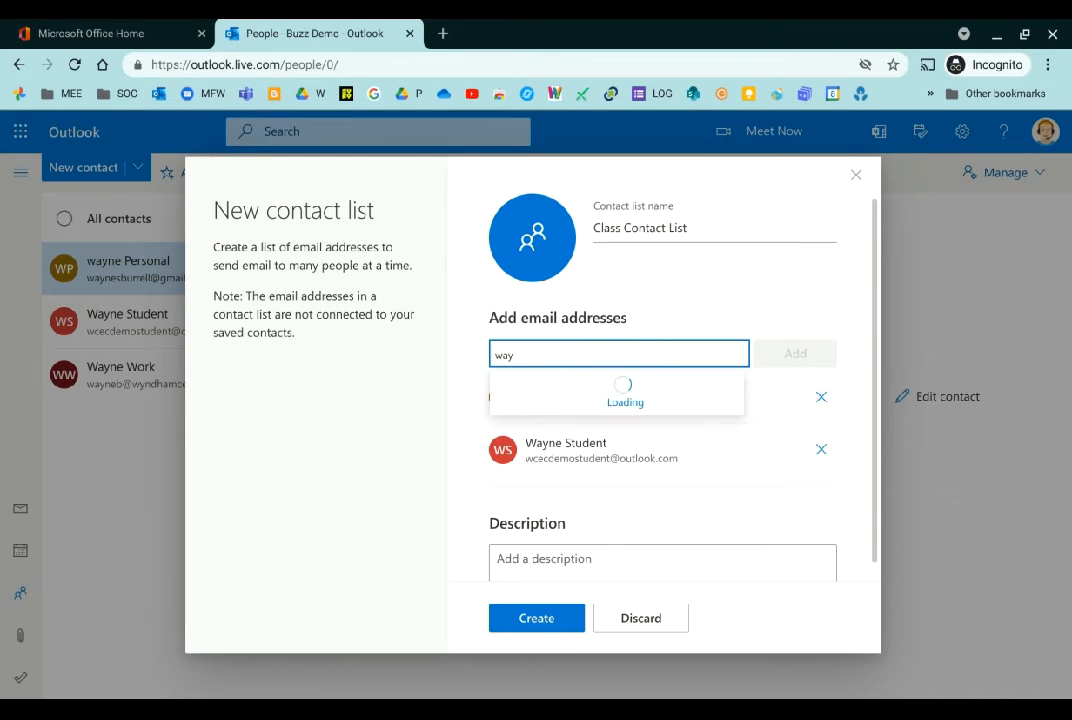
type("Wayne Work")
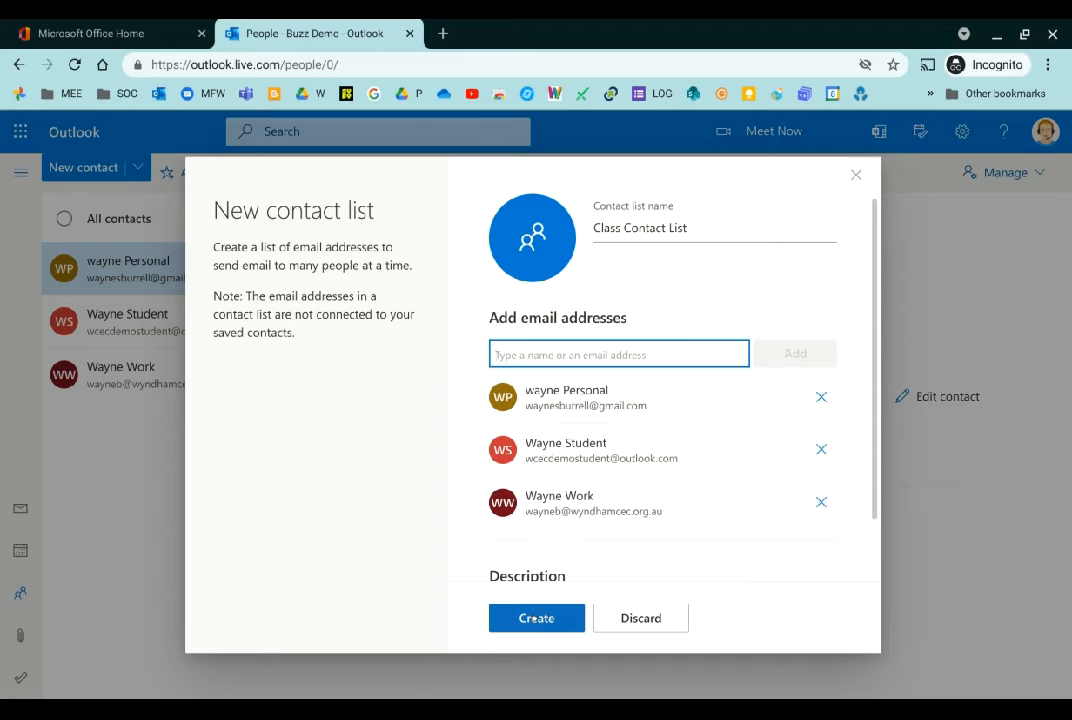
Create the Class Contact List with its three members.
left_click(536, 617)
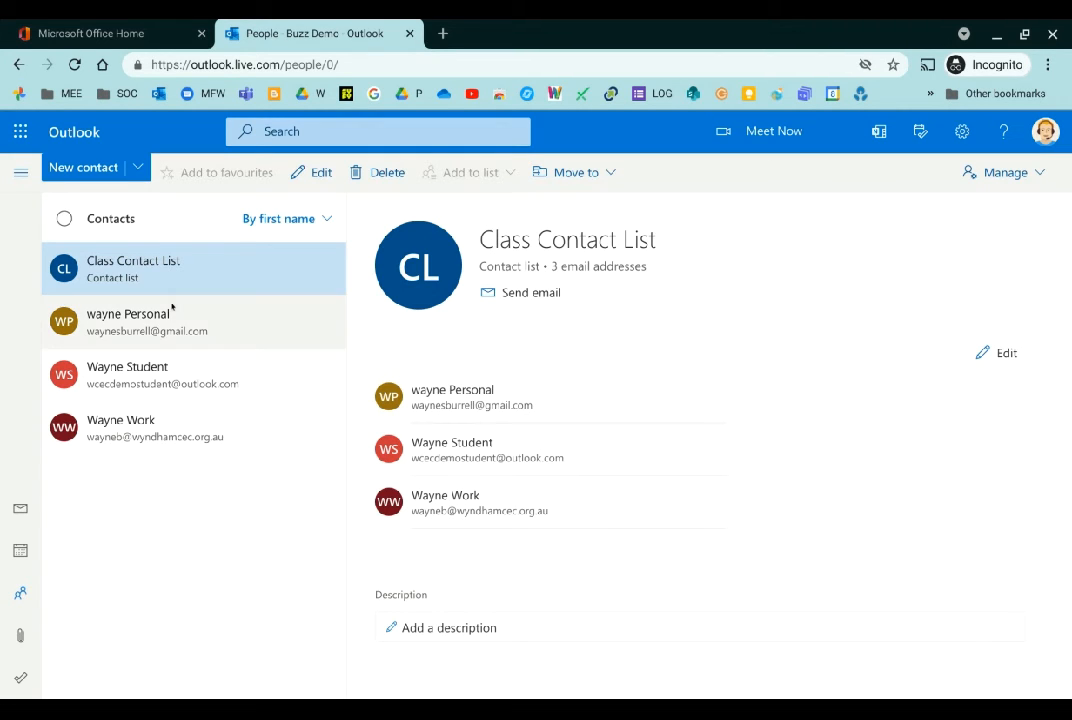
mouse_move(447, 568)
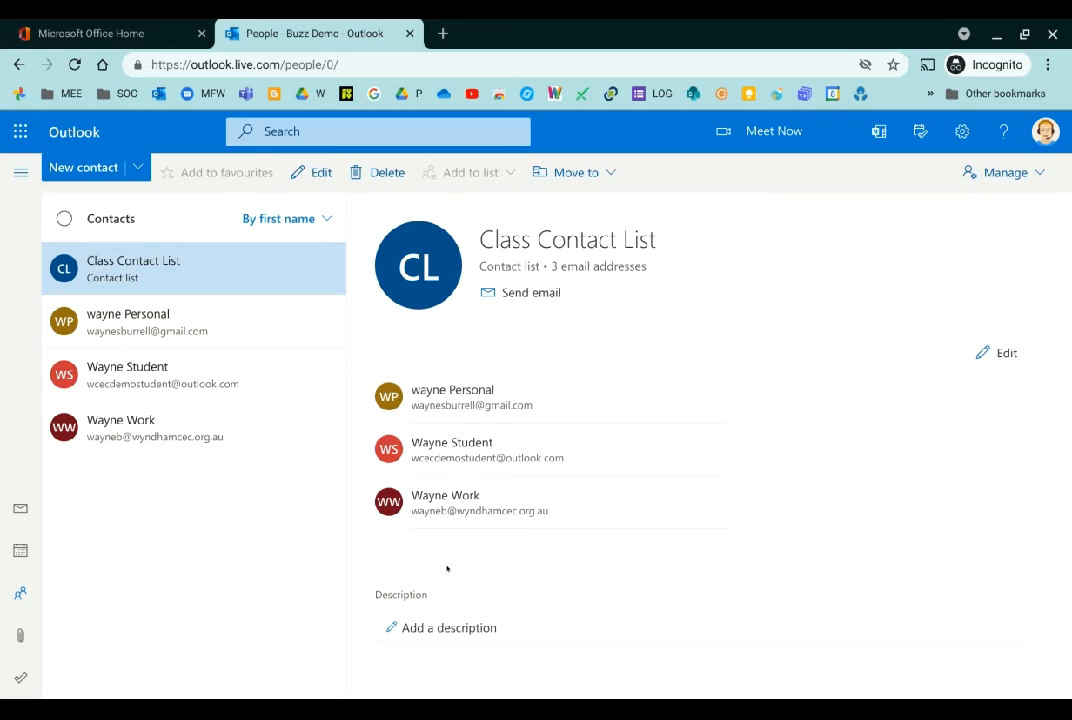